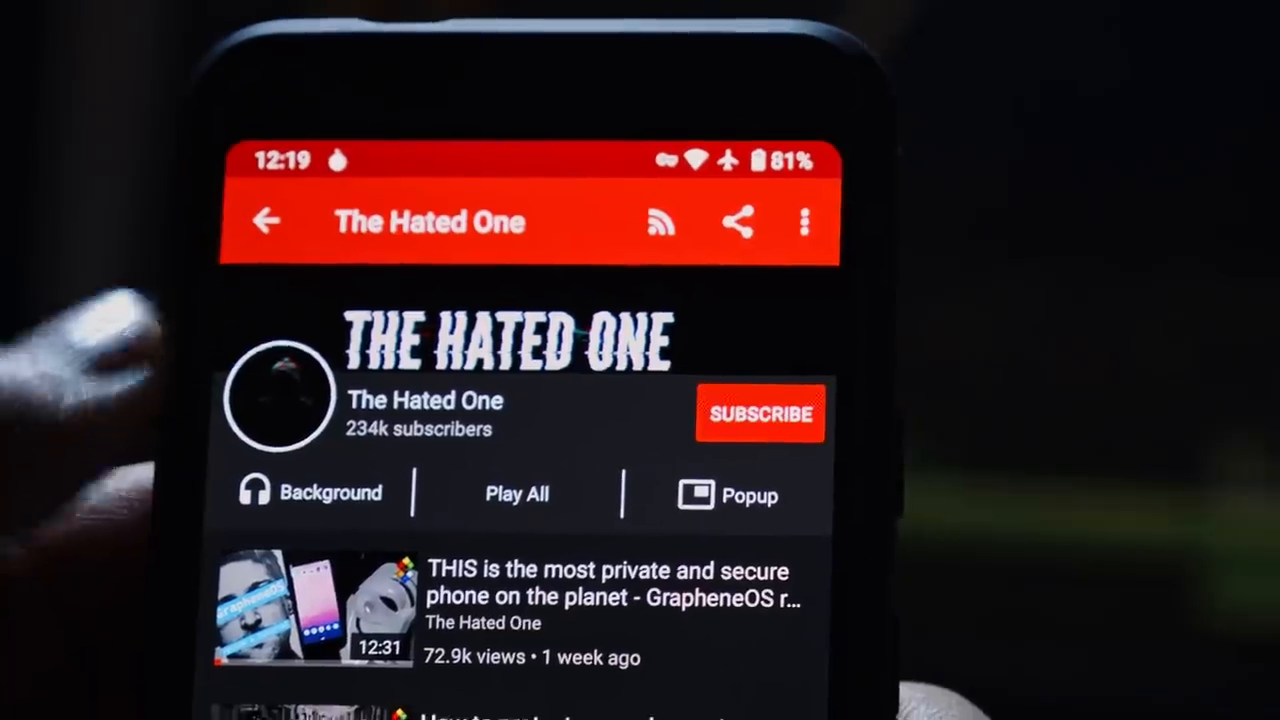
Open The Hated One's membership tiers and scroll through the $1.99, $9.99 and $24.99 options.
{"action": "left_click", "coordinate": [760, 413]}
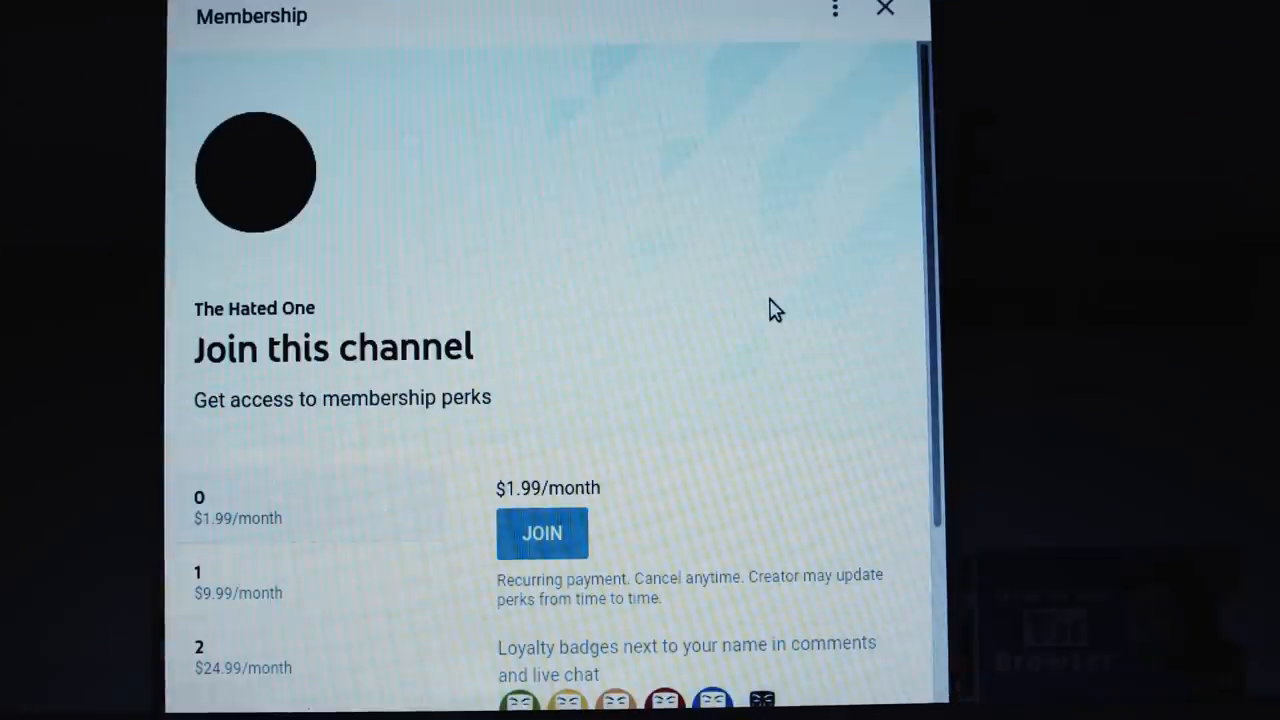
{"action": "scroll", "scroll_direction": "down", "scroll_amount": 3}
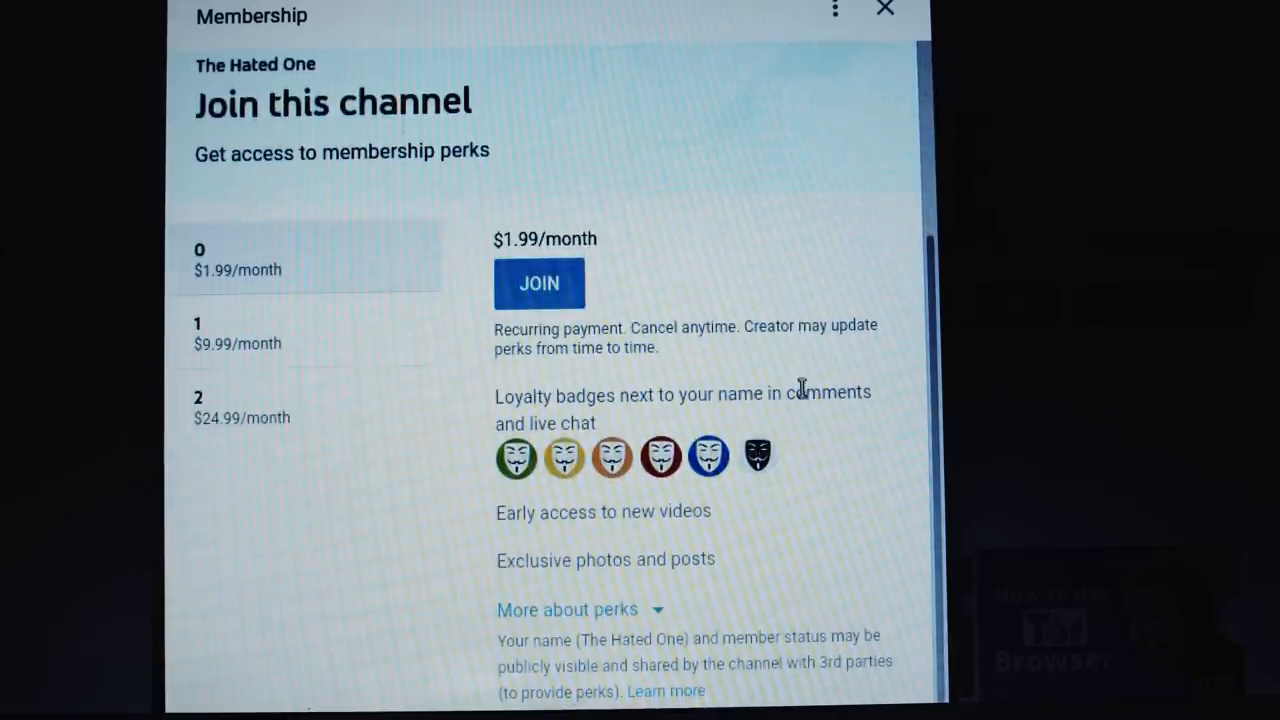